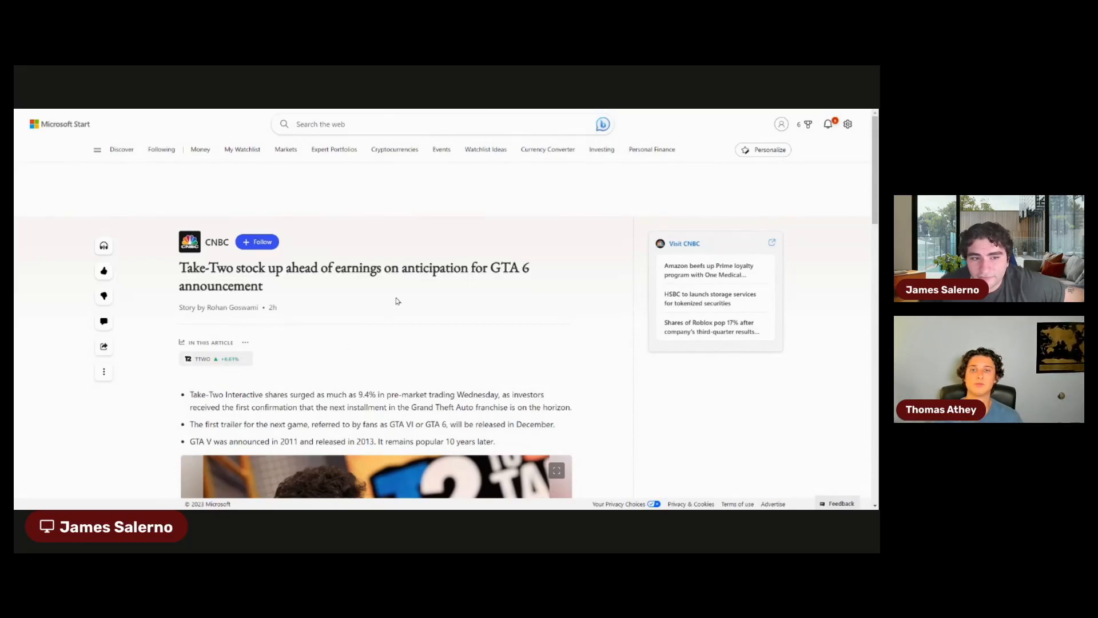
- Scroll the article past the summary bullets and Strauss Zelnick's photo into the earnings text
scroll(down, 3)
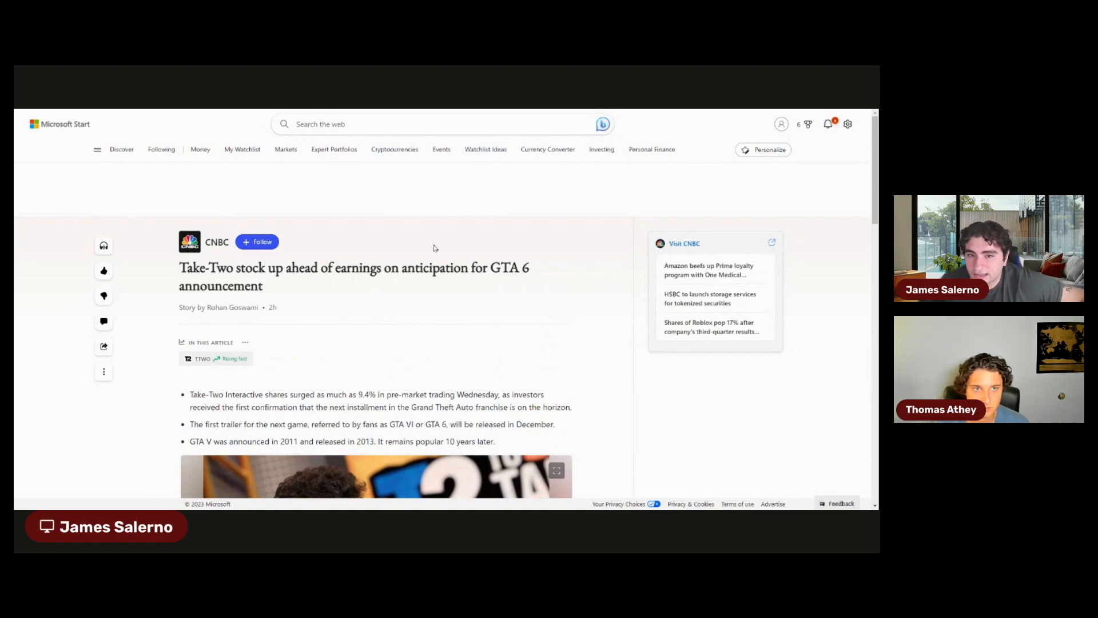
mouse_move(365, 215)
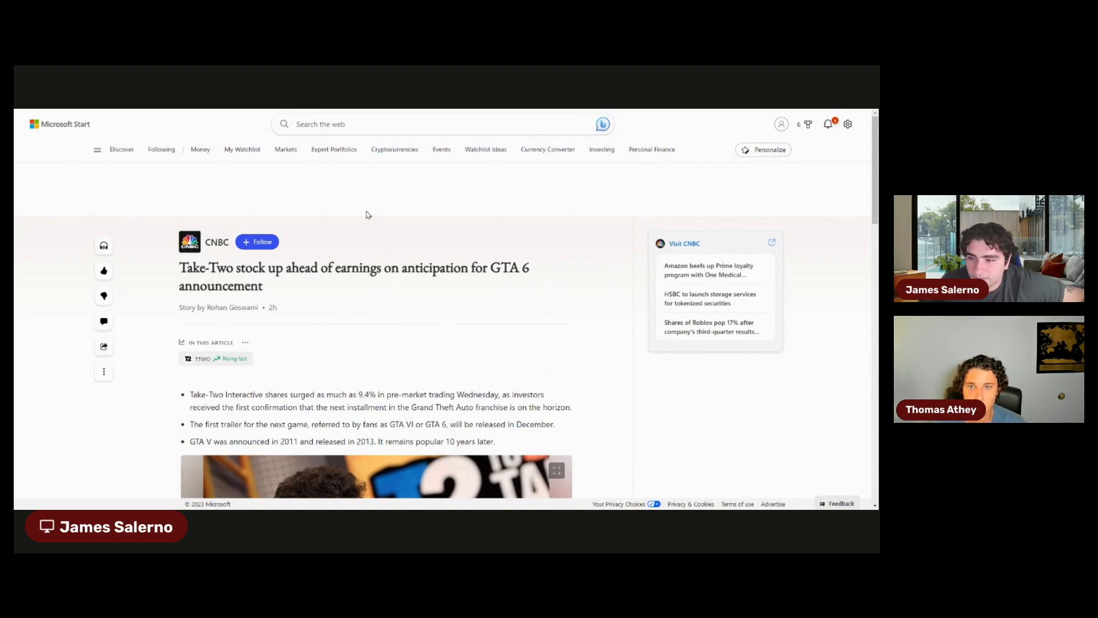
scroll(down, 3)
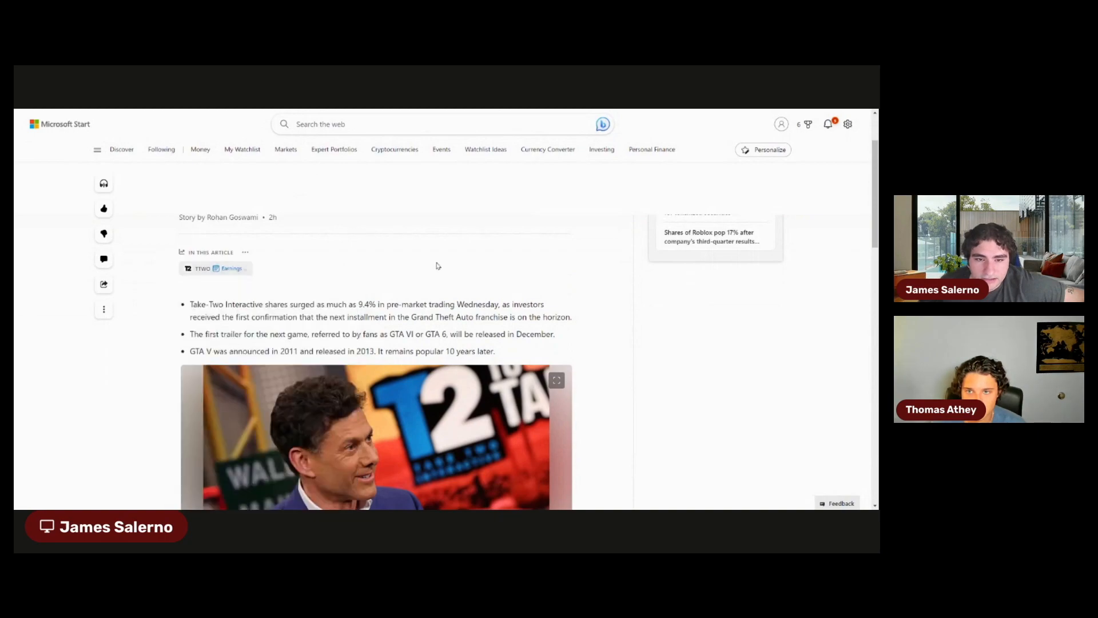
mouse_move(455, 306)
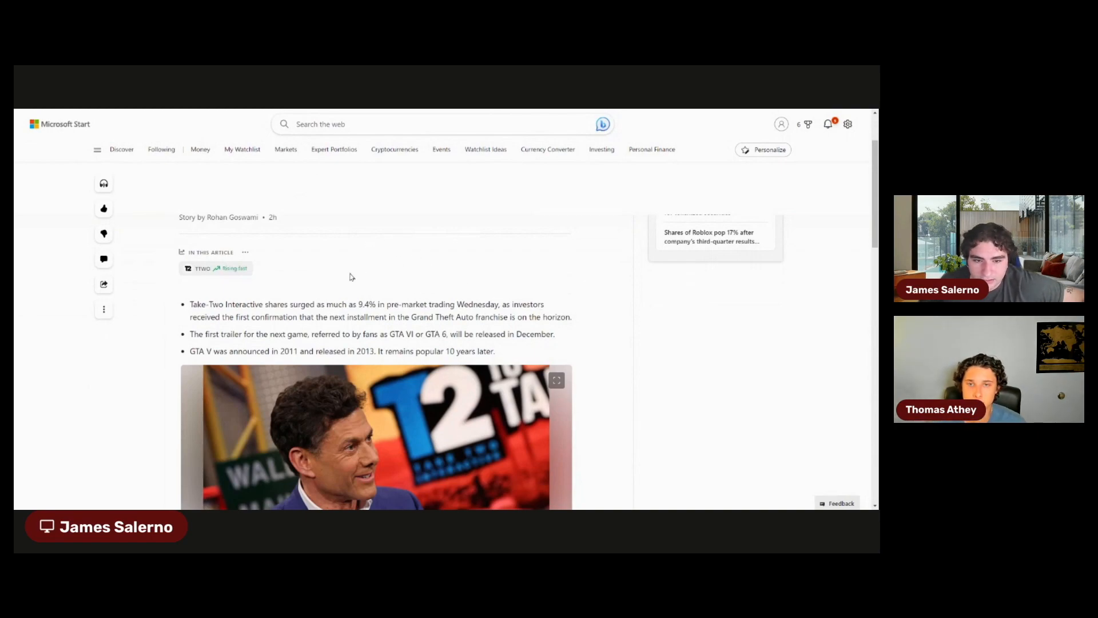
mouse_move(221, 314)
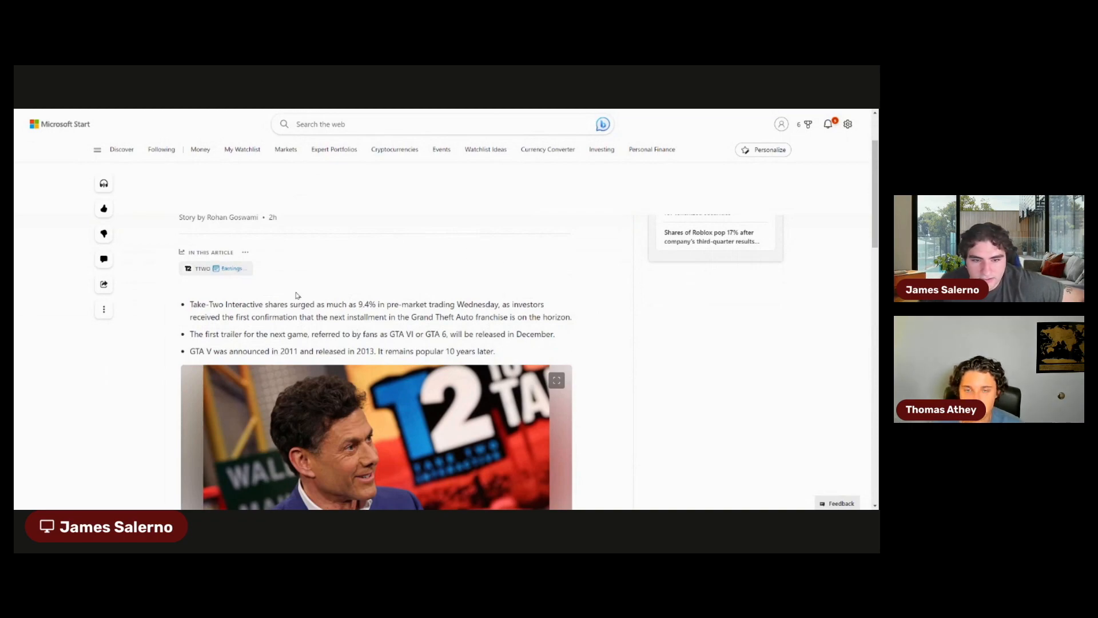
mouse_move(418, 267)
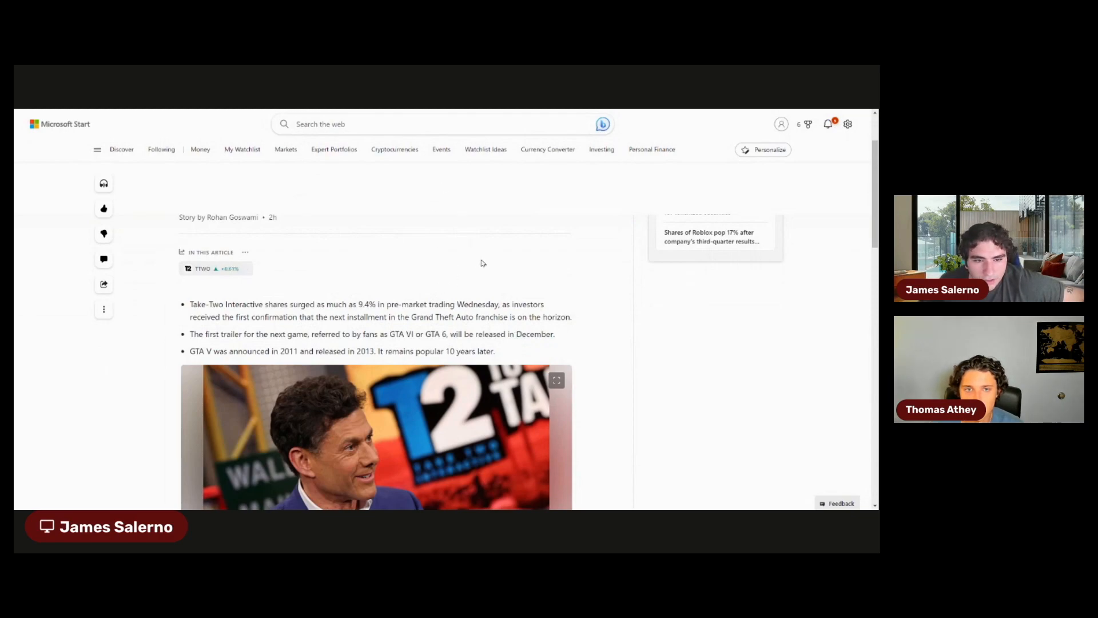
scroll(down, 3)
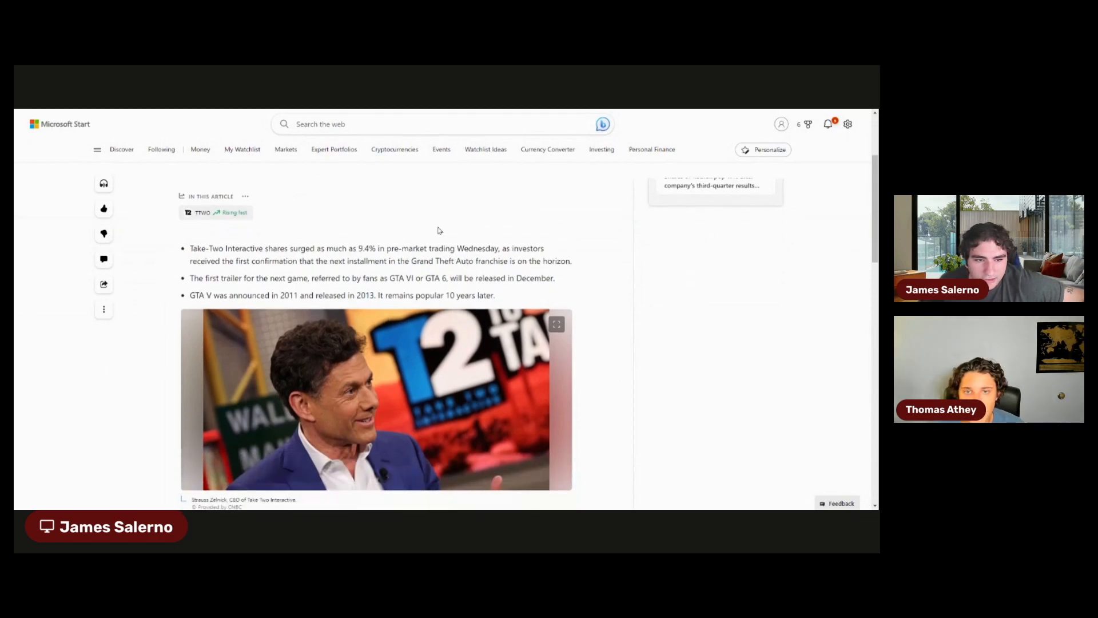
scroll(down, 3)
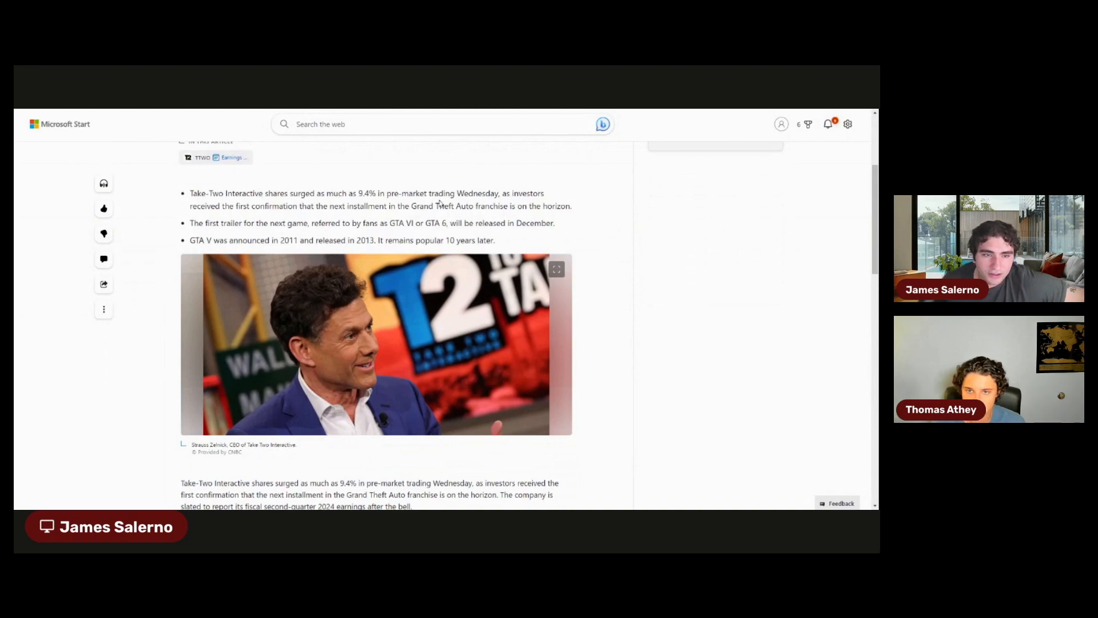
mouse_move(285, 196)
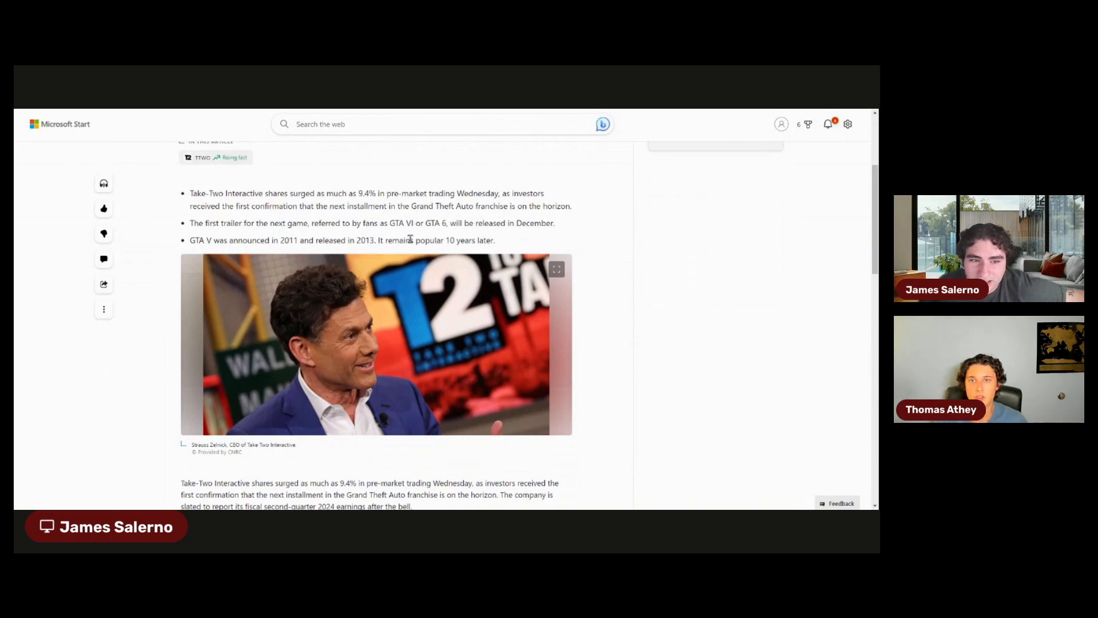
mouse_move(515, 182)
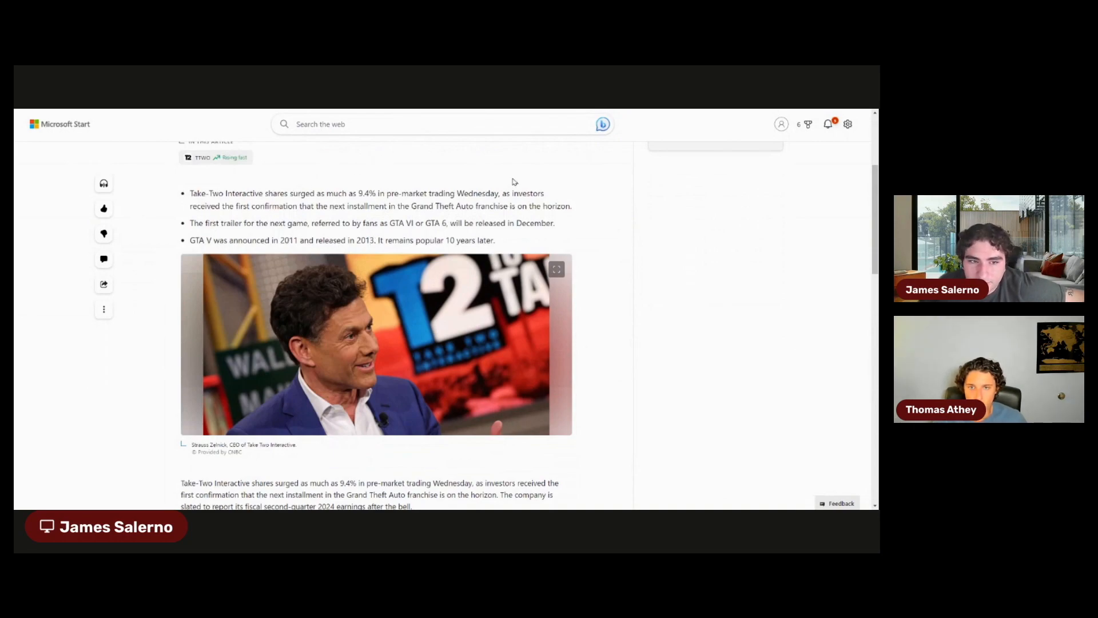
- Scroll through the 2024 launch passage to the Rockstar Games post about the December trailer
scroll(up, 3)
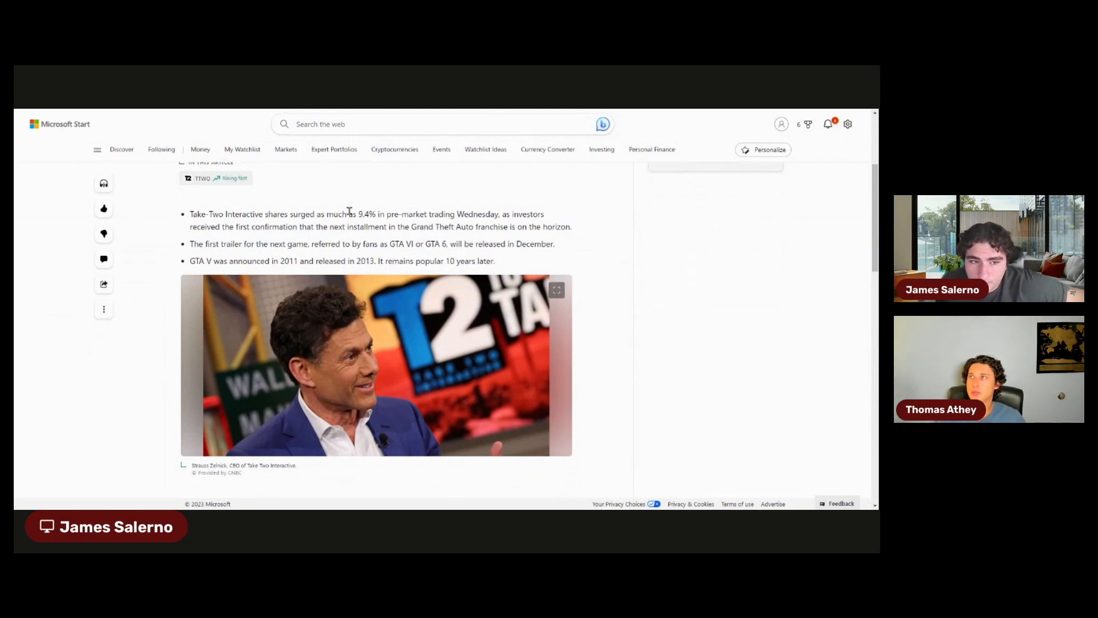
mouse_move(348, 208)
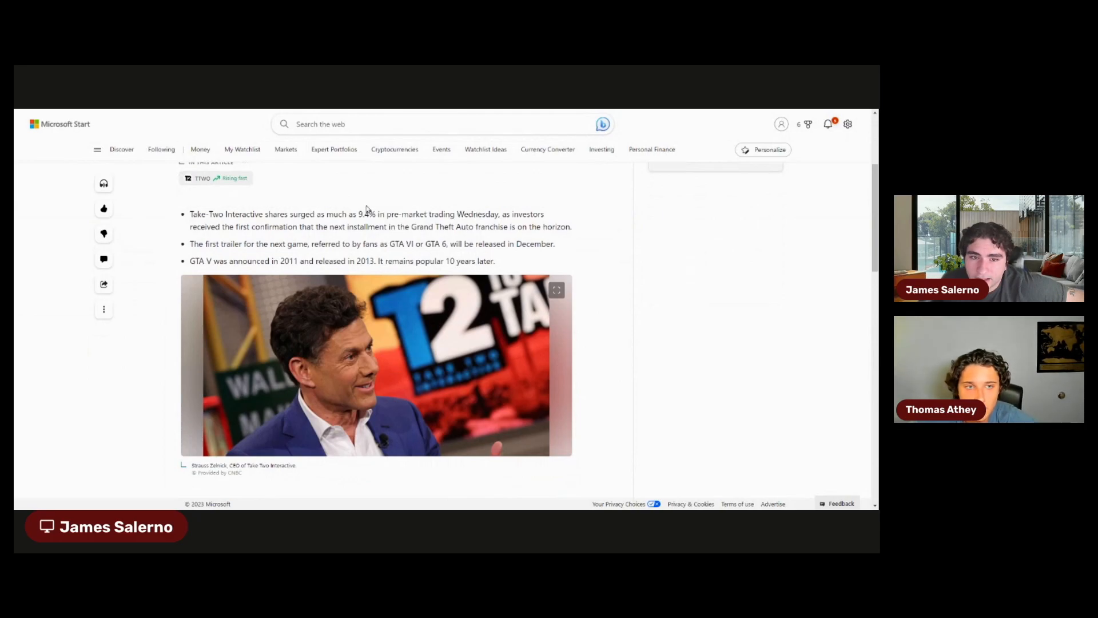
scroll(down, 3)
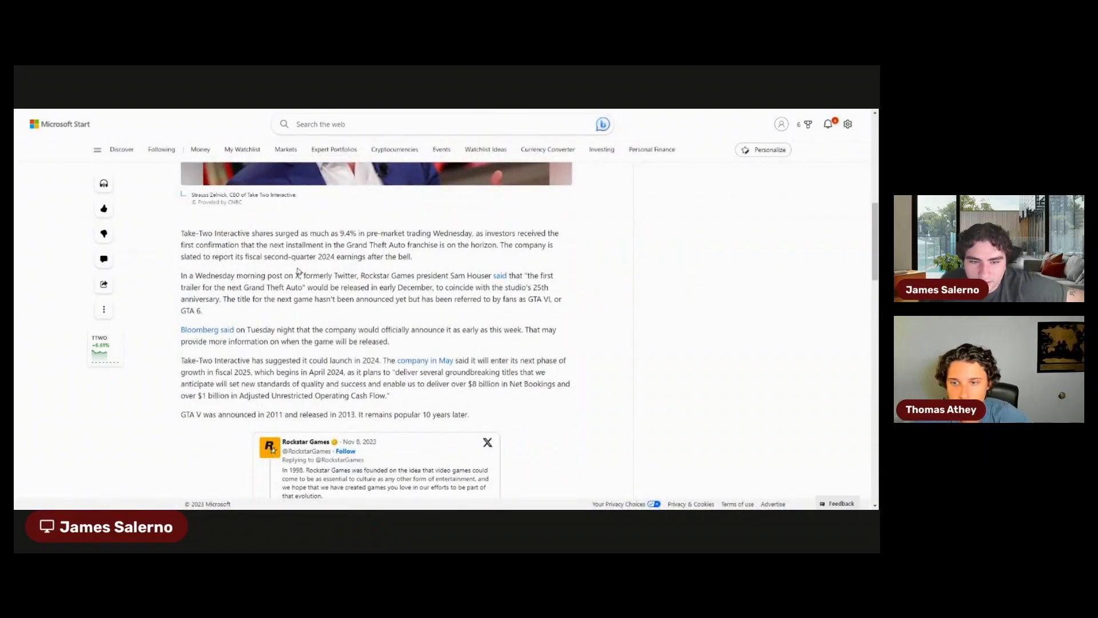
mouse_move(521, 321)
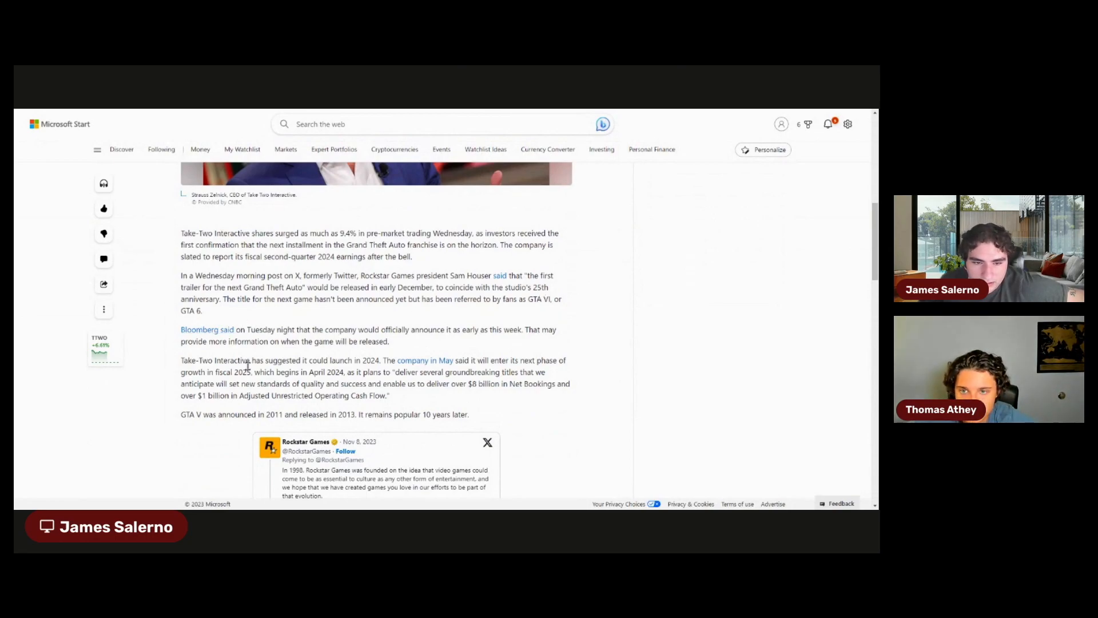
mouse_move(251, 357)
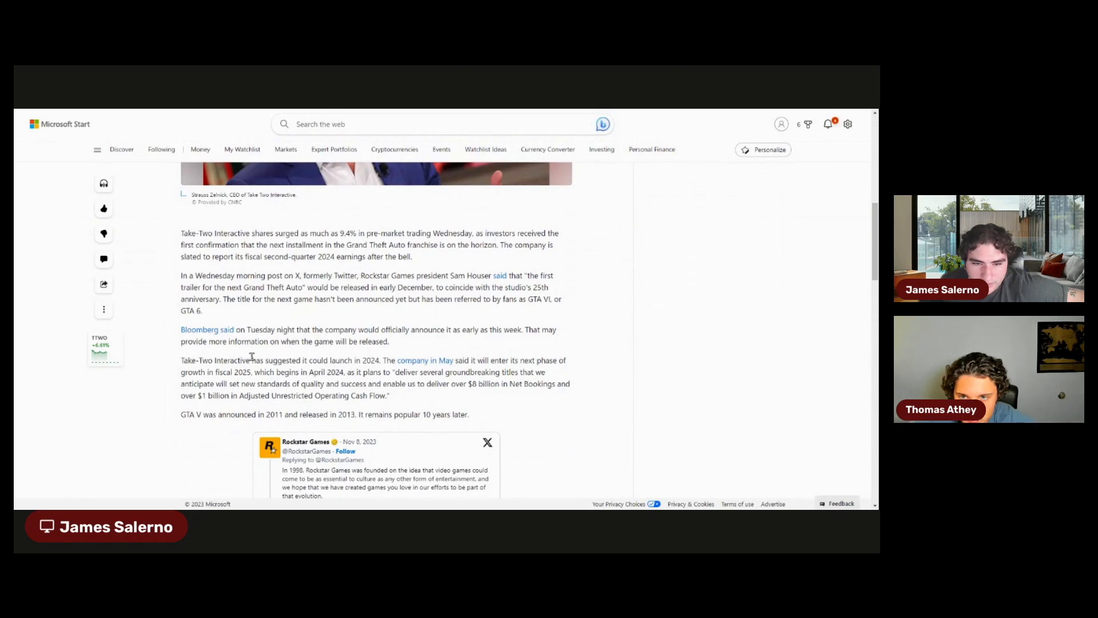
mouse_move(380, 328)
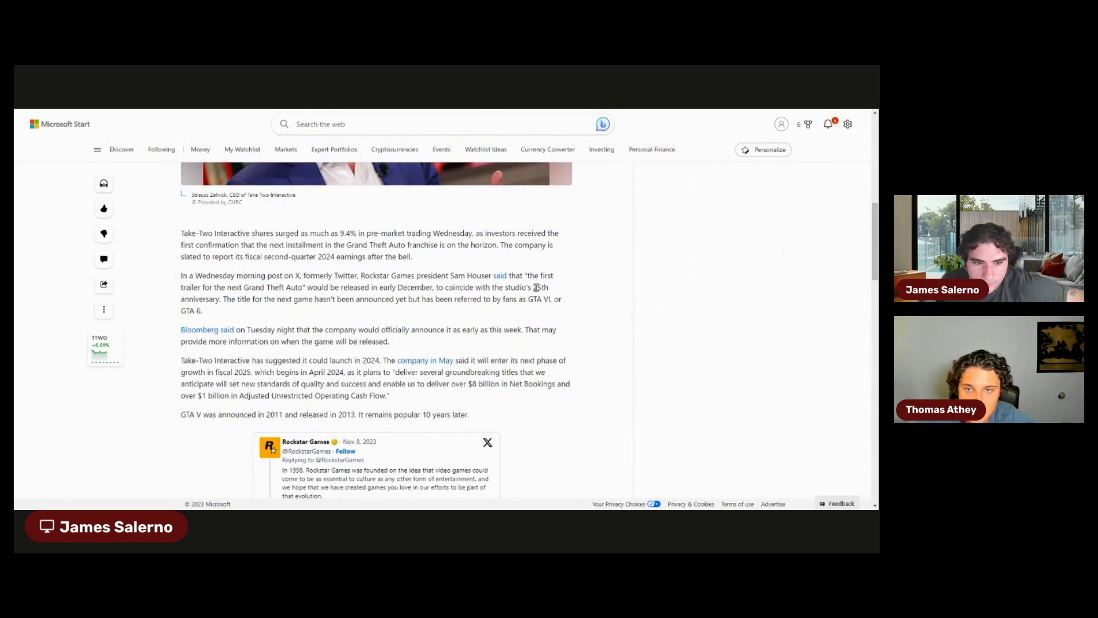
scroll(down, 3)
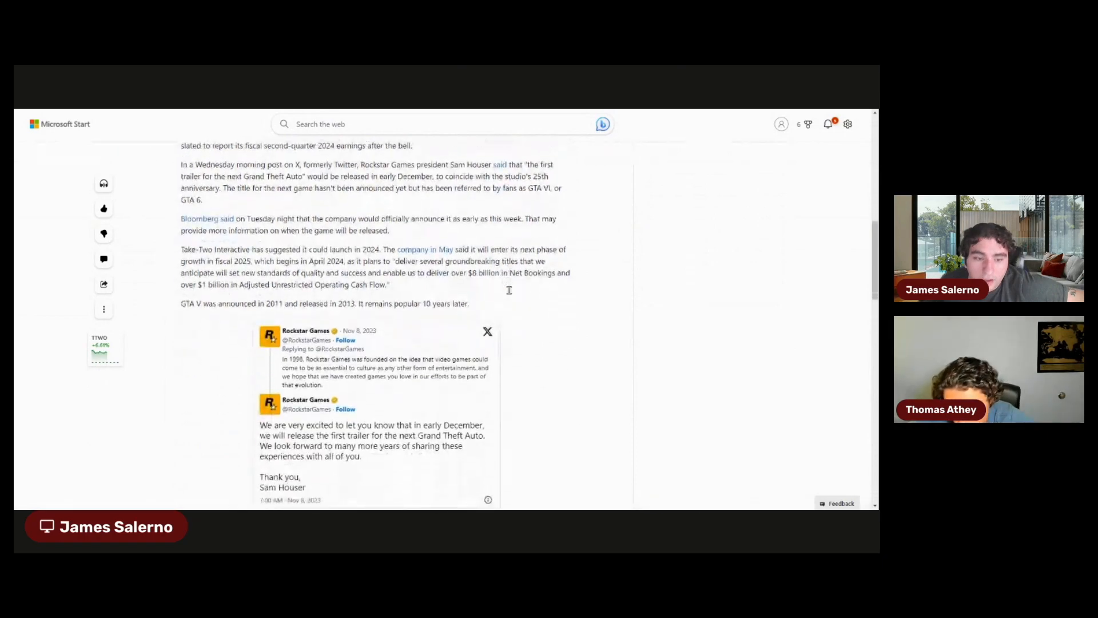
- Scroll to the closing line on shares up 31% year-to-date, then back up
scroll(down, 3)
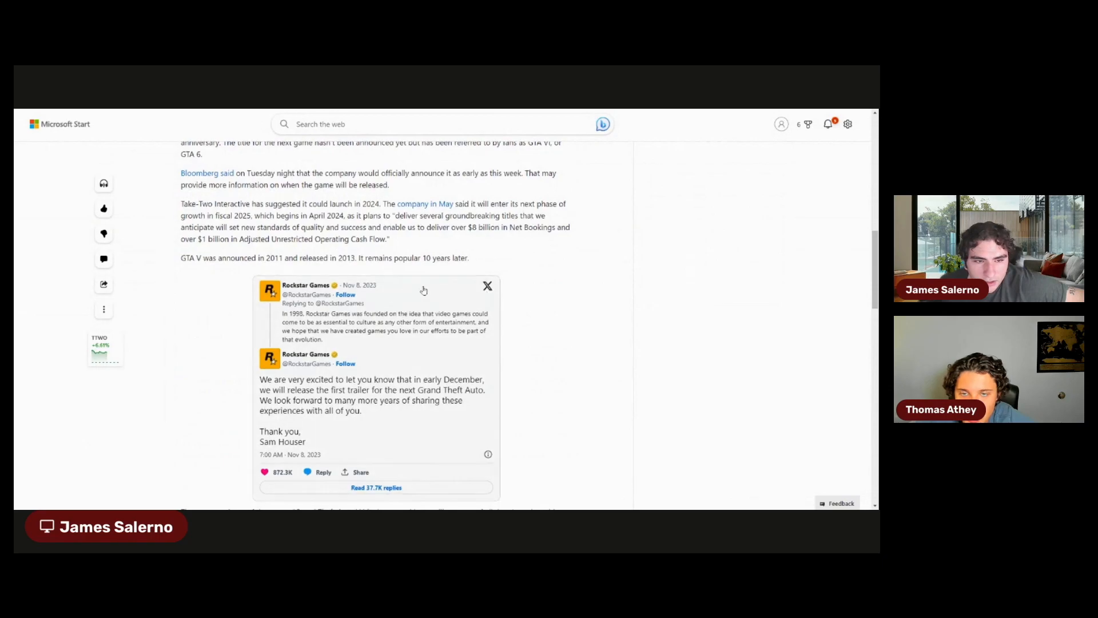
scroll(down, 3)
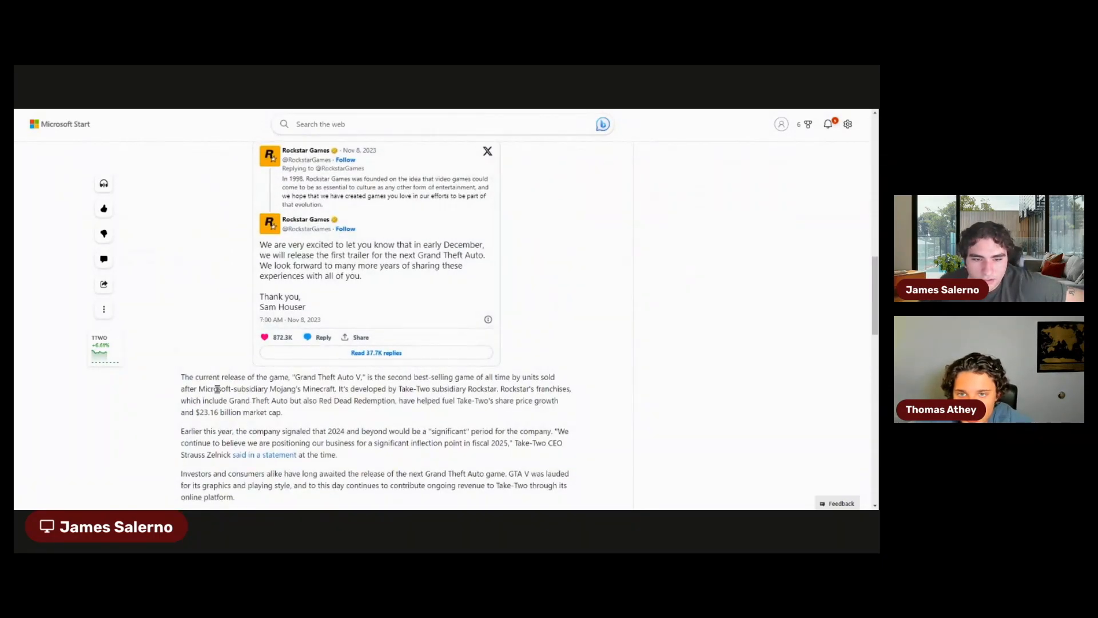
scroll(down, 3)
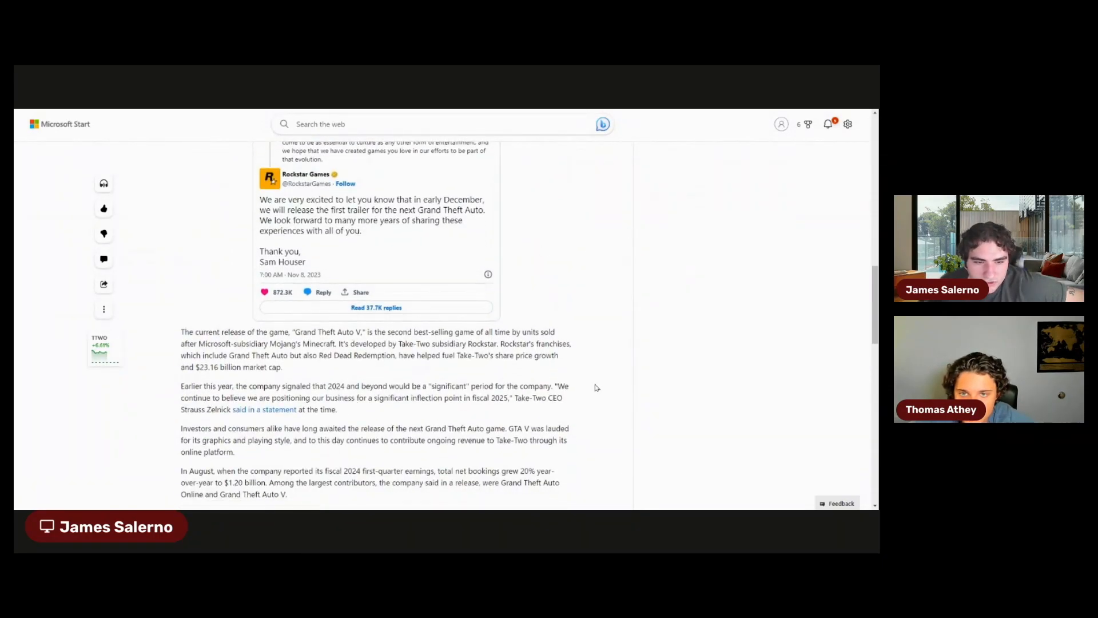
mouse_move(310, 377)
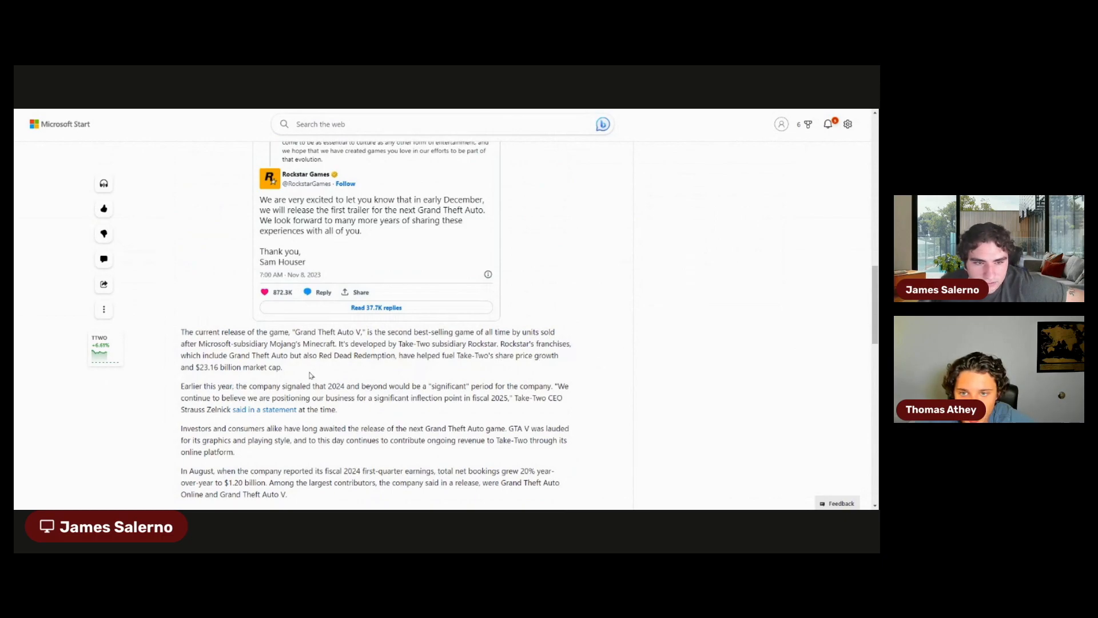
mouse_move(584, 357)
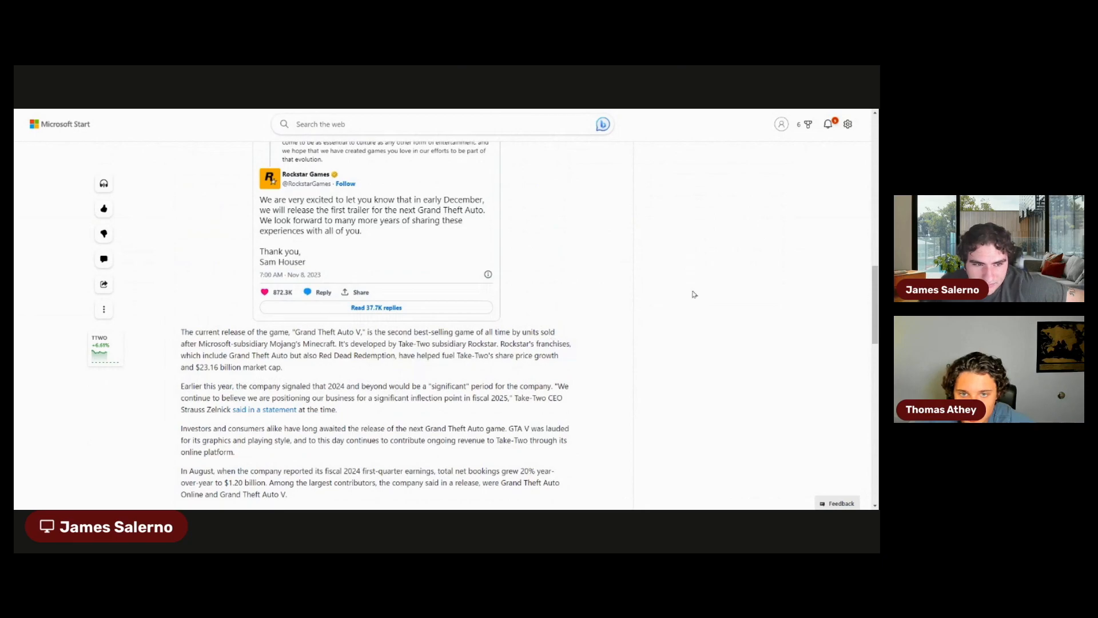
mouse_move(468, 357)
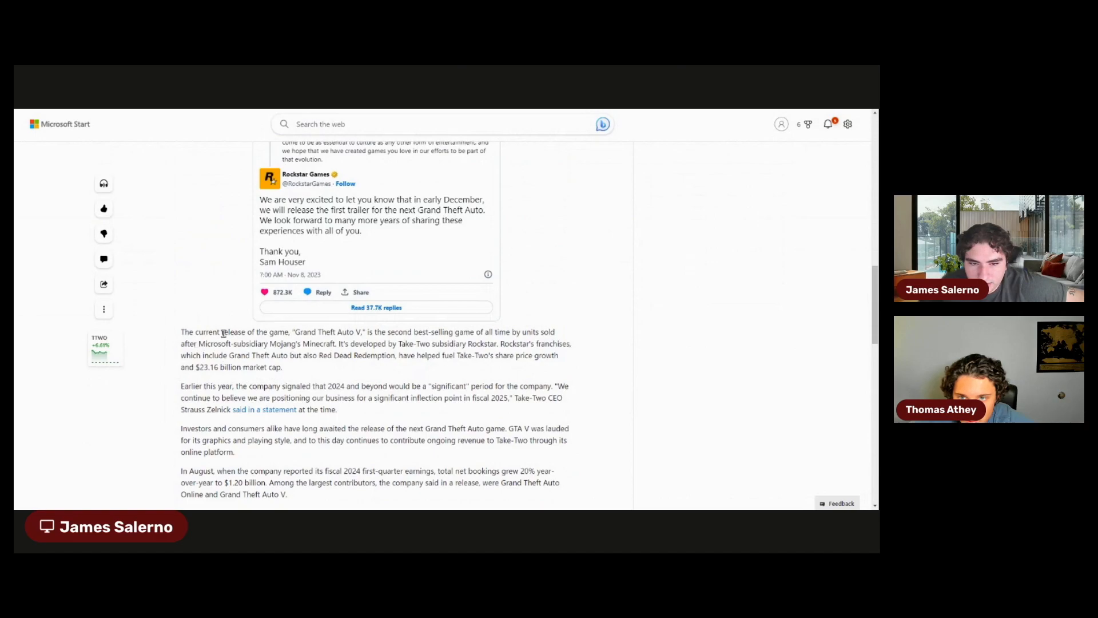
scroll(down, 3)
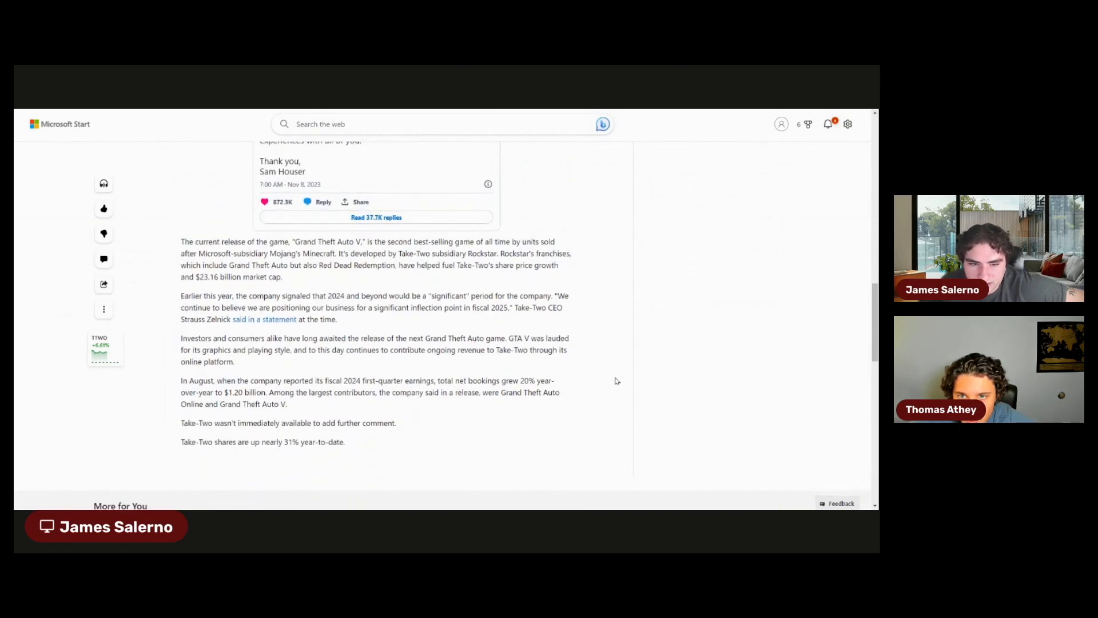
mouse_move(592, 292)
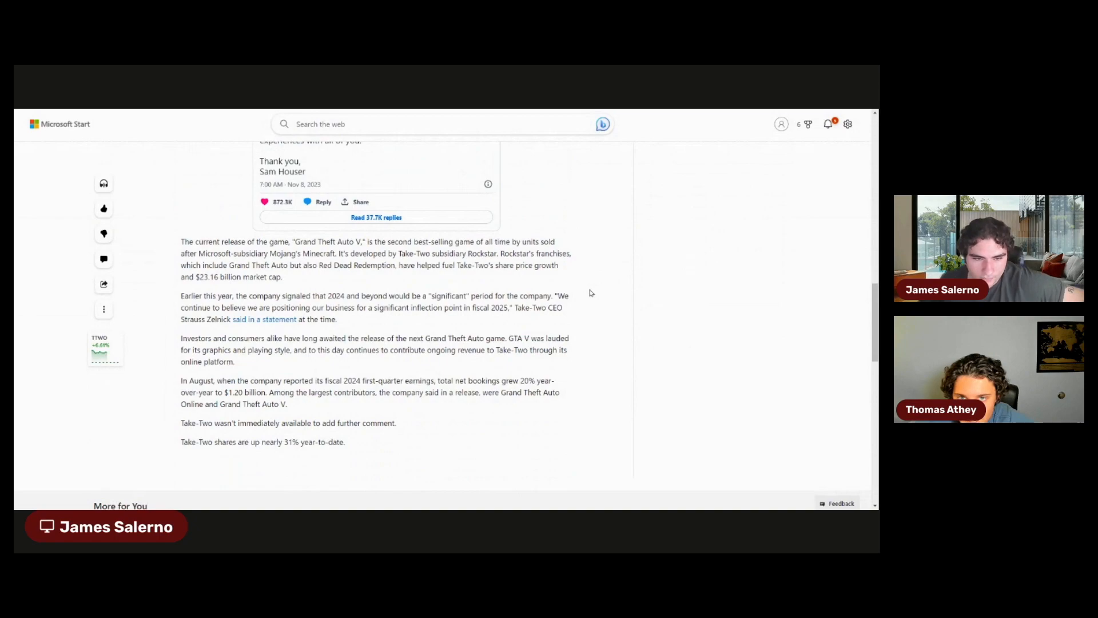
mouse_move(583, 295)
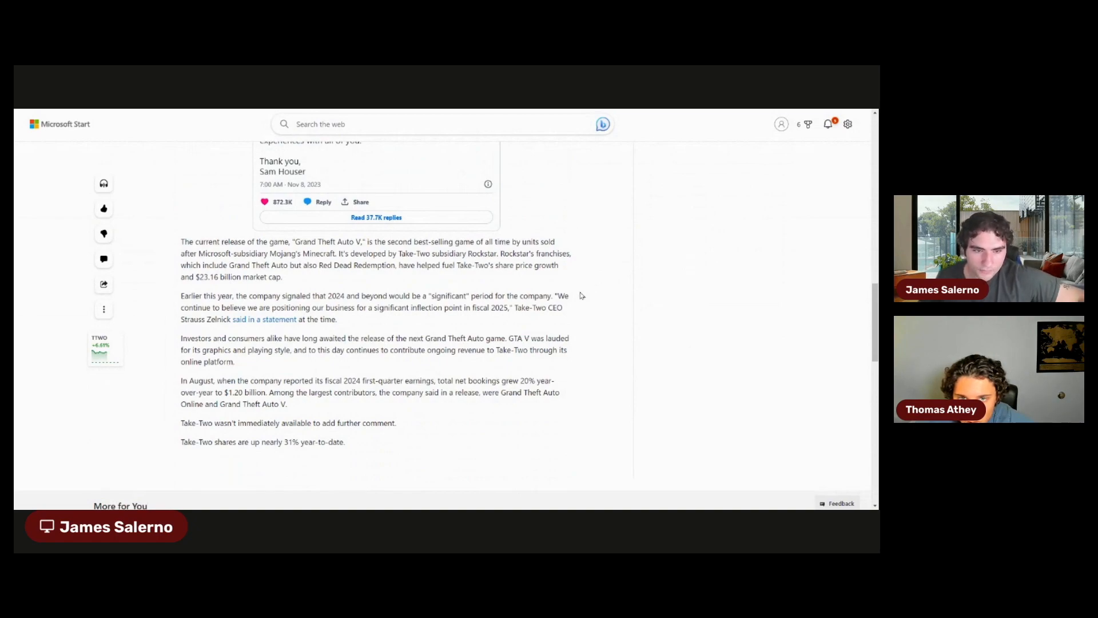
scroll(down, 3)
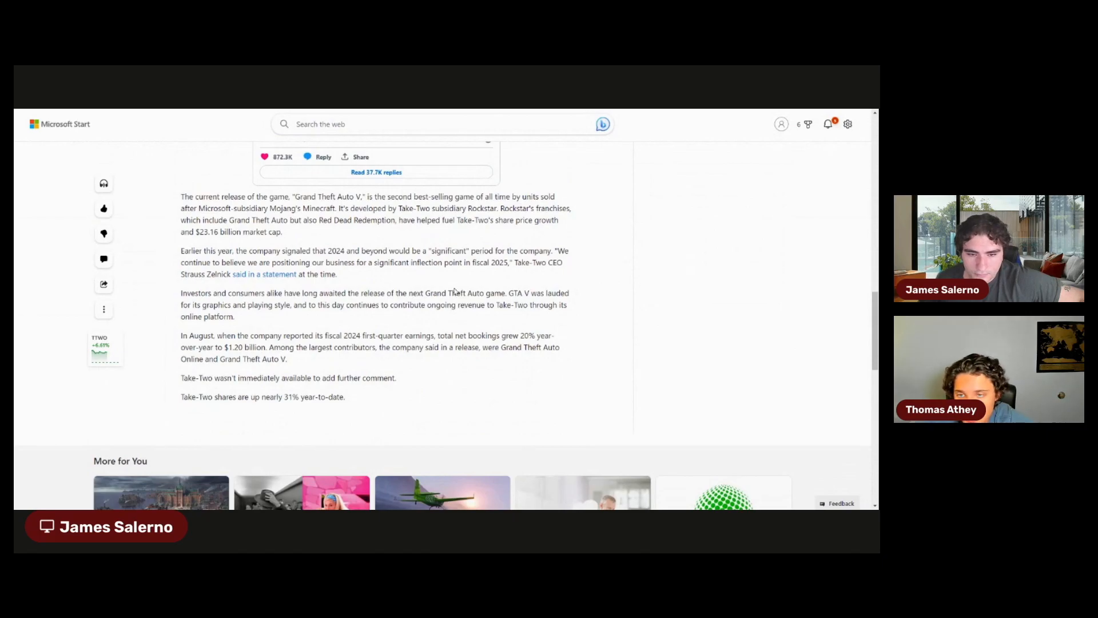
scroll(up, 3)
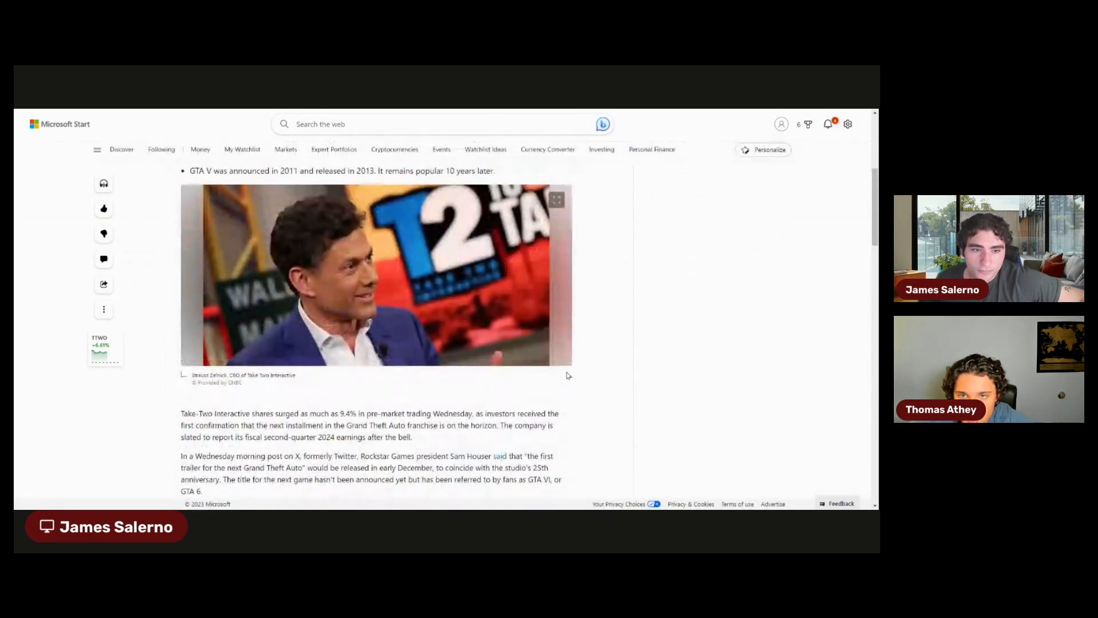
- Scroll up the article before moving to TradingView's HOOD symbol search
scroll(up, 3)
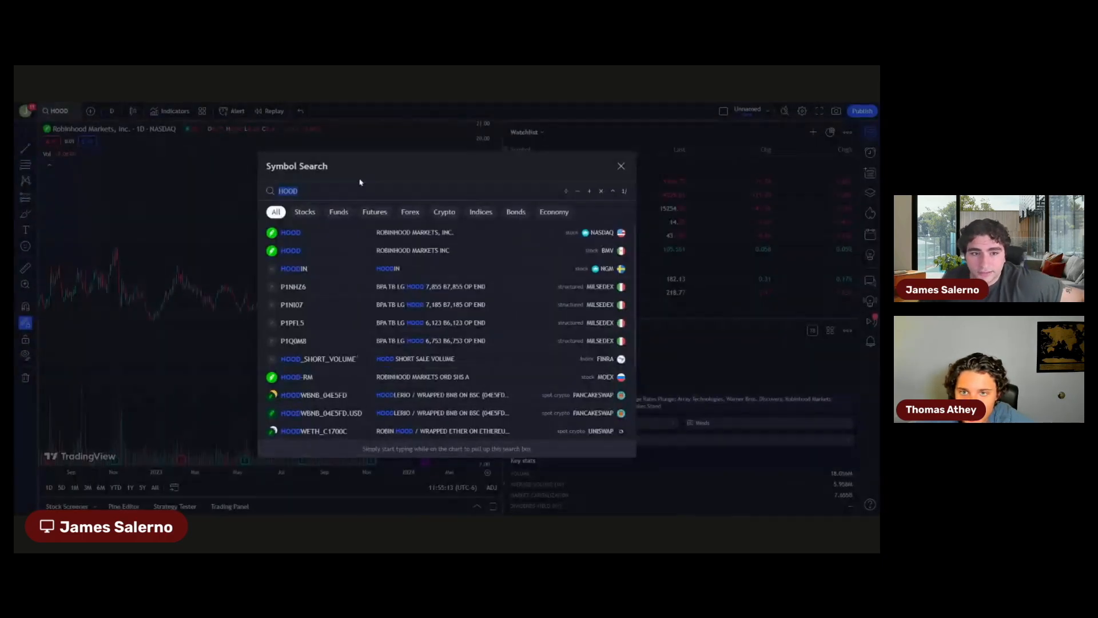
- Search TTW and load Take-Two Interactive's NASDAQ listing onto the chart
text(TTWO)
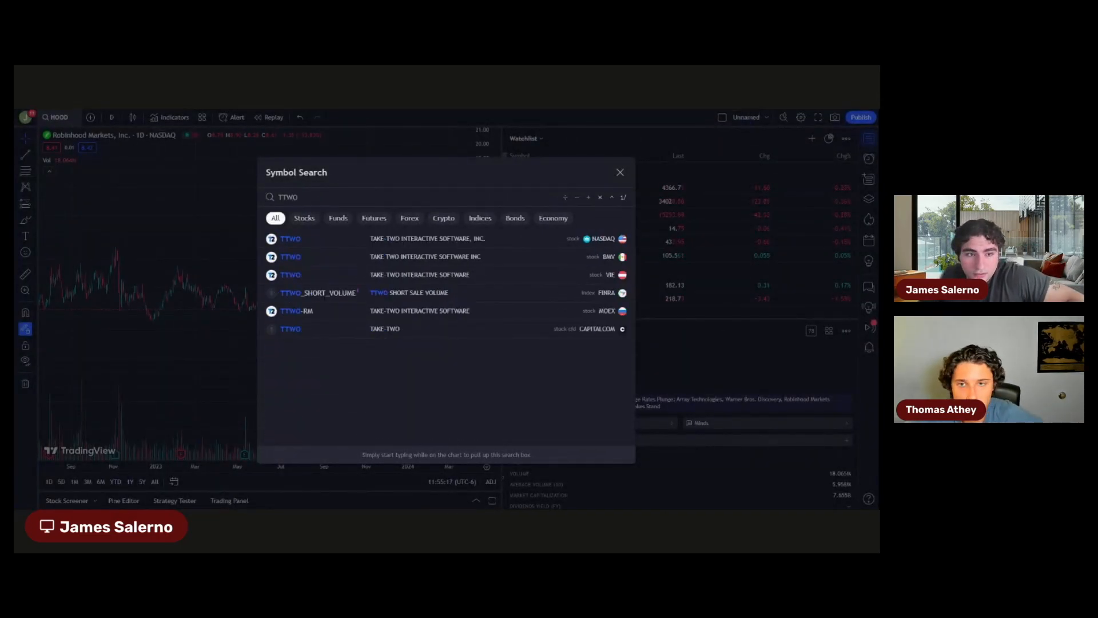
click(290, 238)
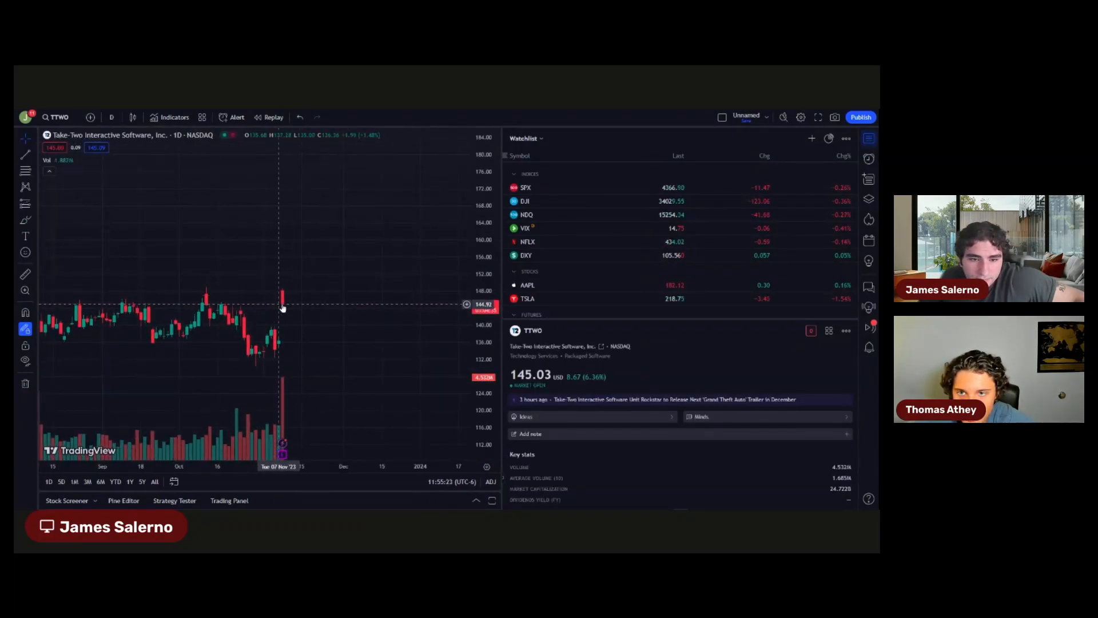
mouse_move(287, 295)
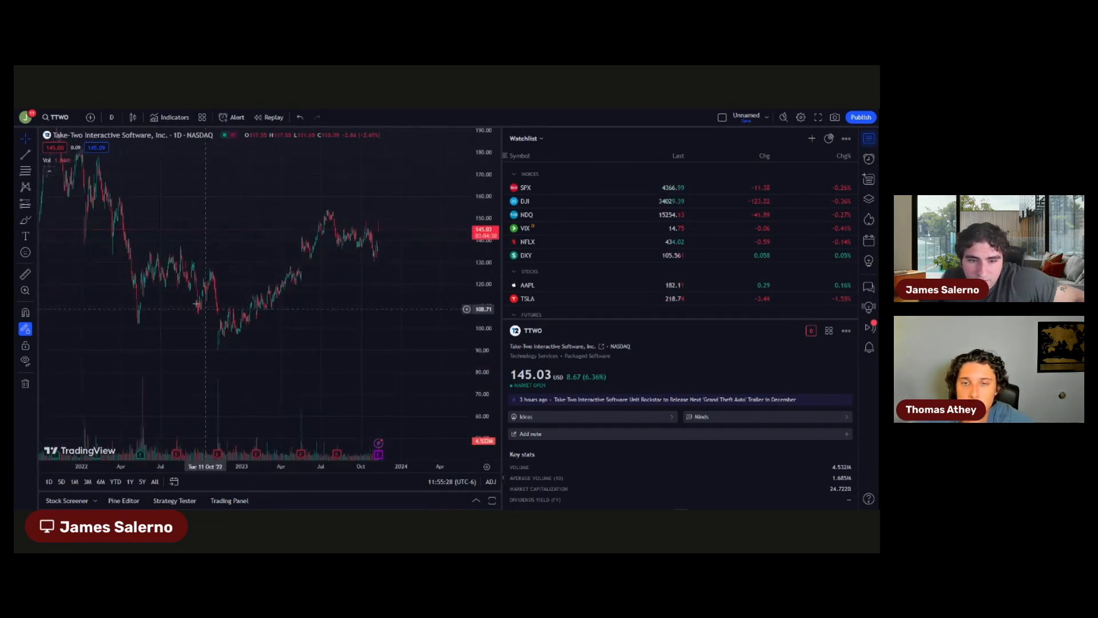
mouse_move(261, 312)
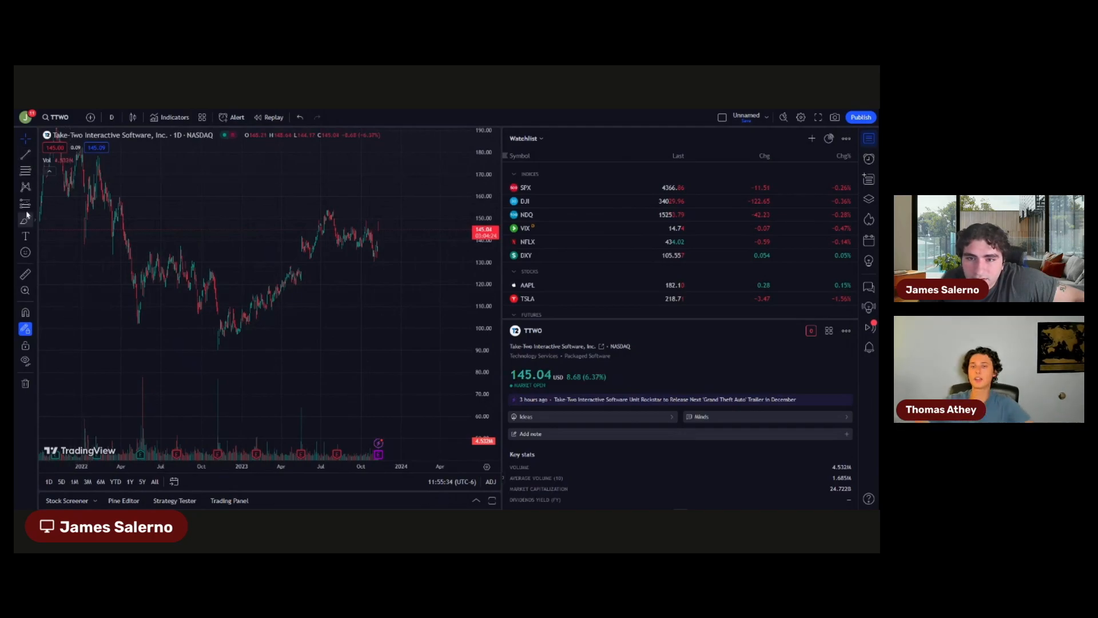
mouse_move(249, 308)
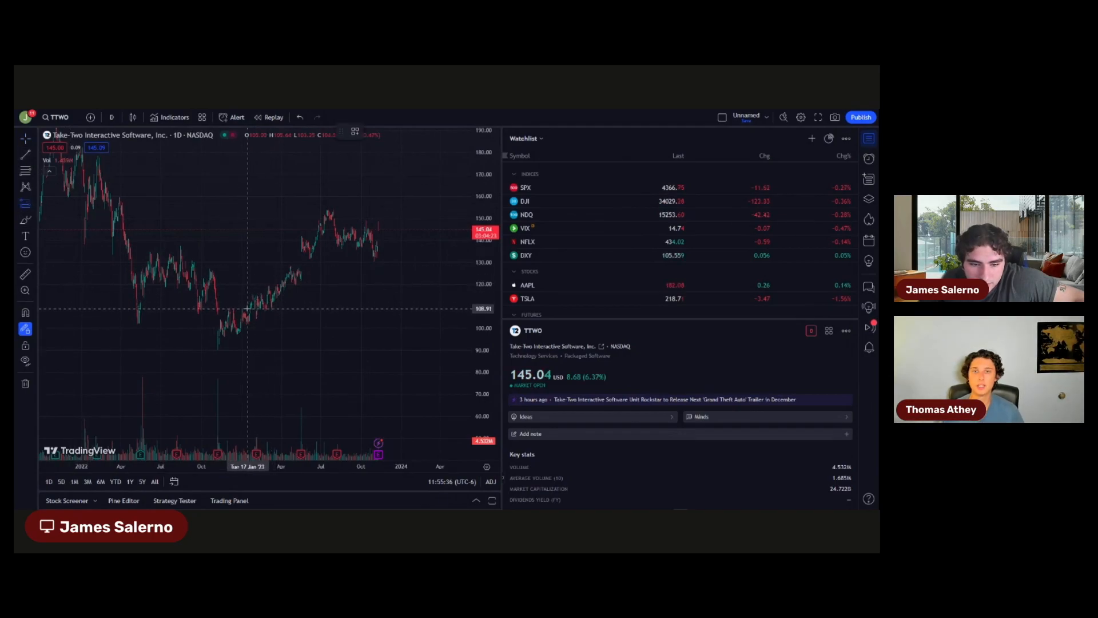
mouse_move(466, 174)
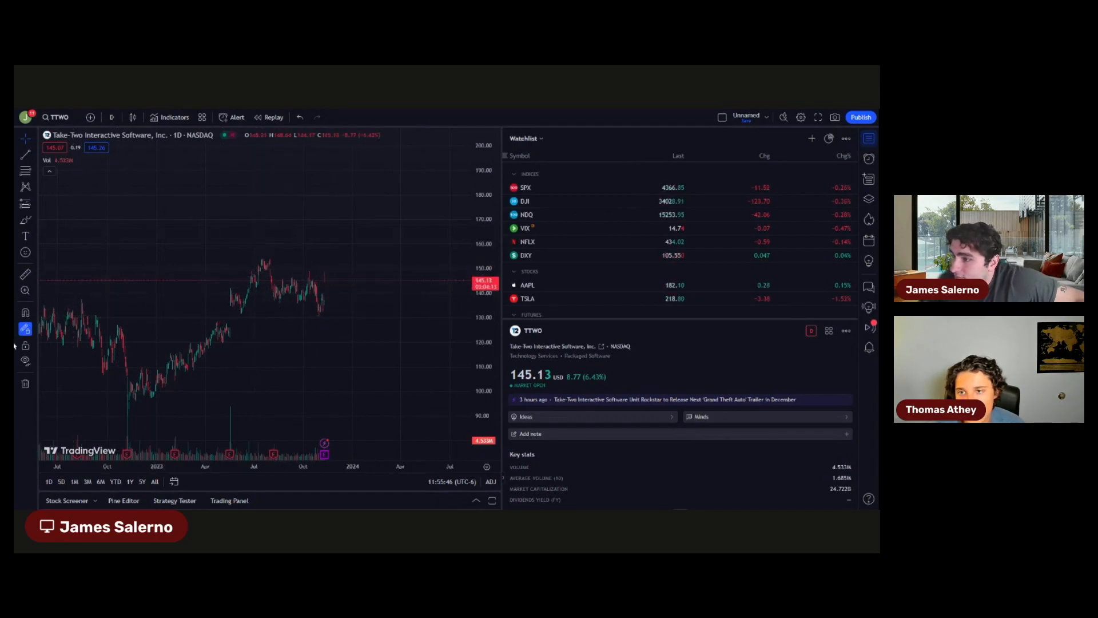
mouse_move(648, 215)
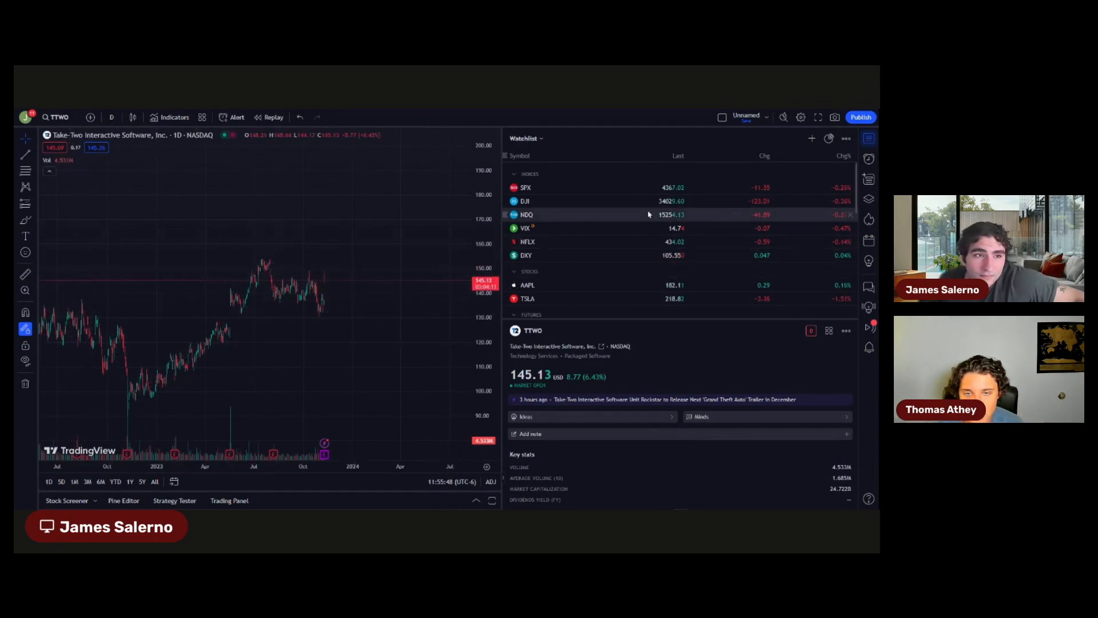
mouse_move(234, 210)
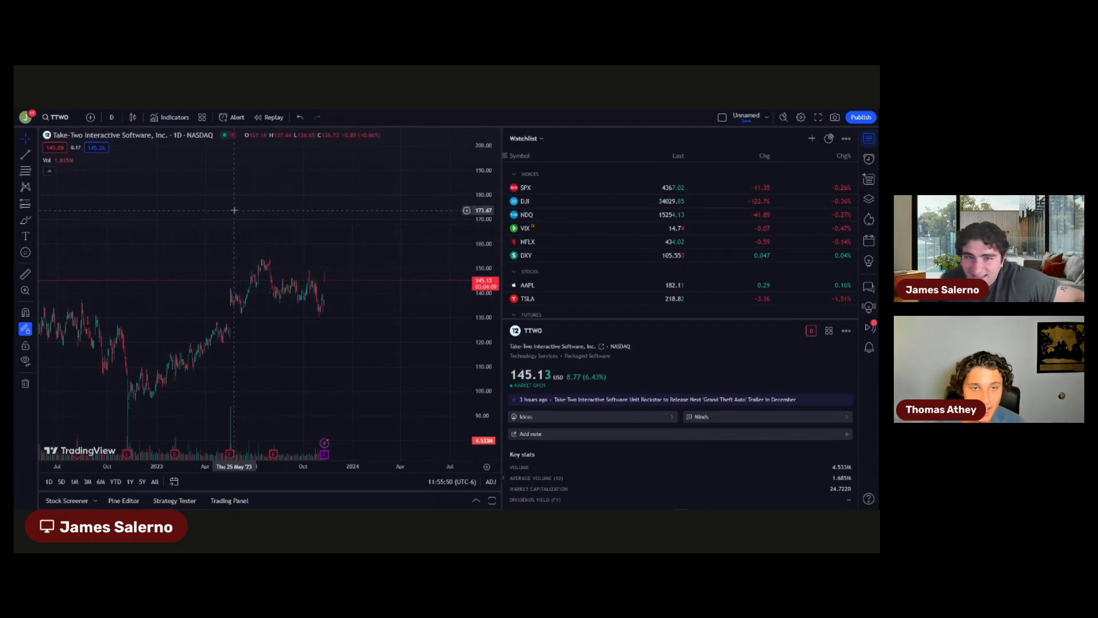
mouse_move(222, 197)
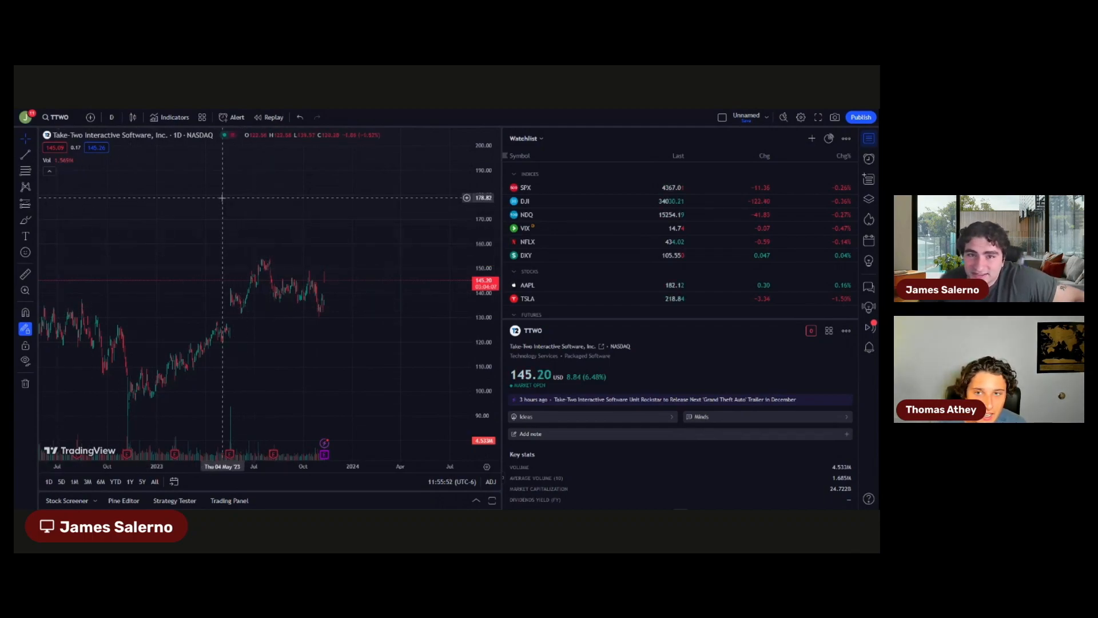
mouse_move(206, 190)
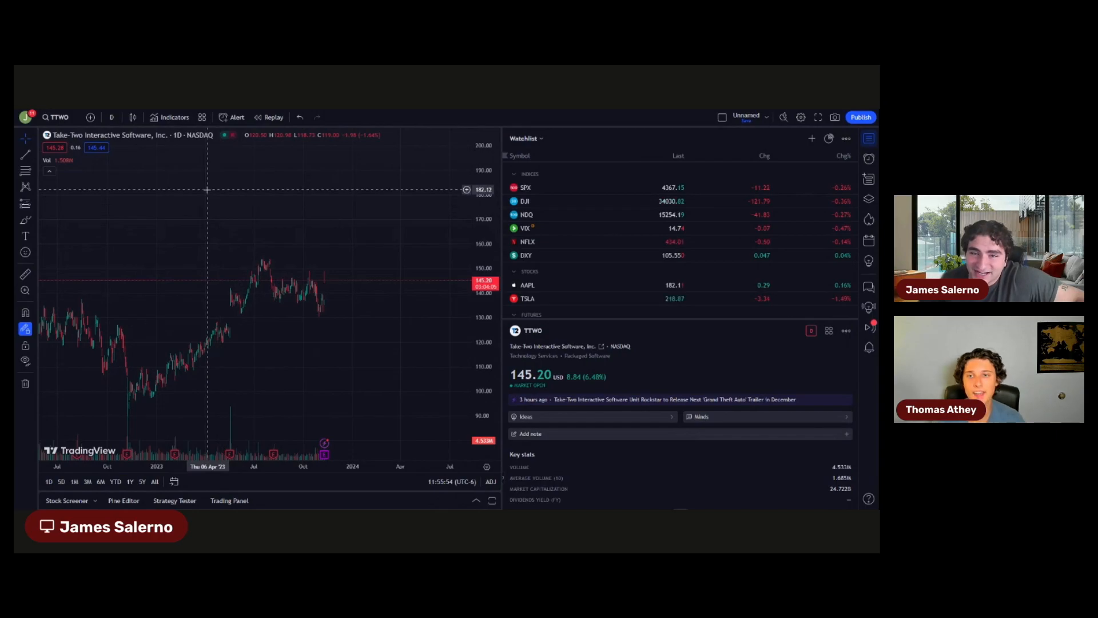